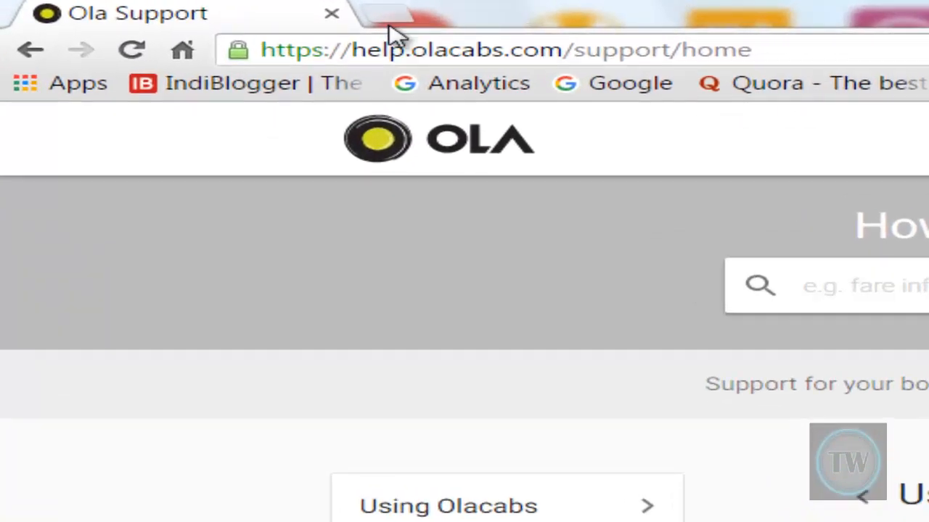
mouse_move(646, 83)
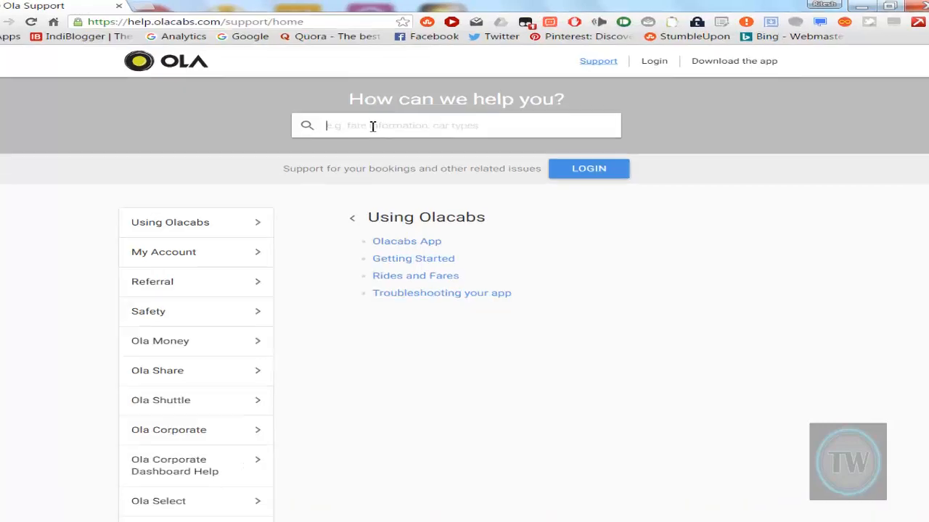
Search 'my account is' and open the 'My account is blocked.' help article
type("my account")
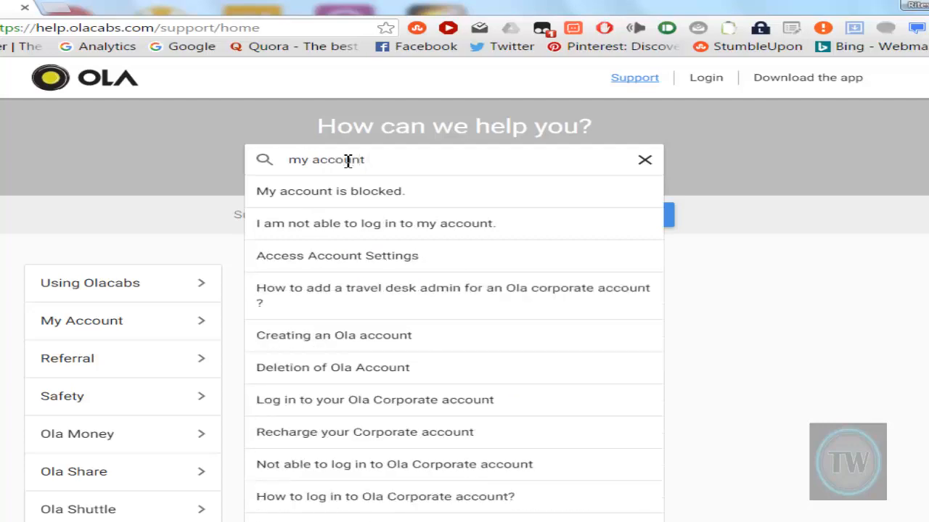
type("is")
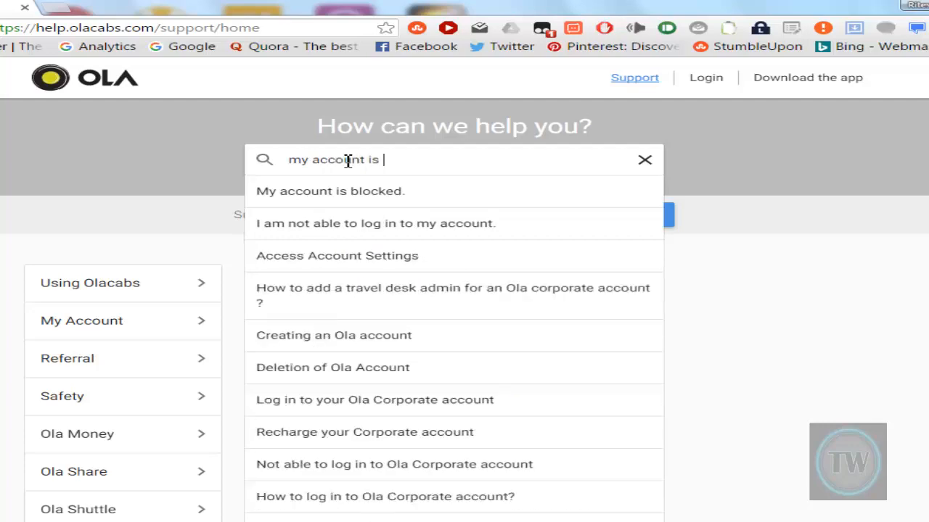
left_click(331, 191)
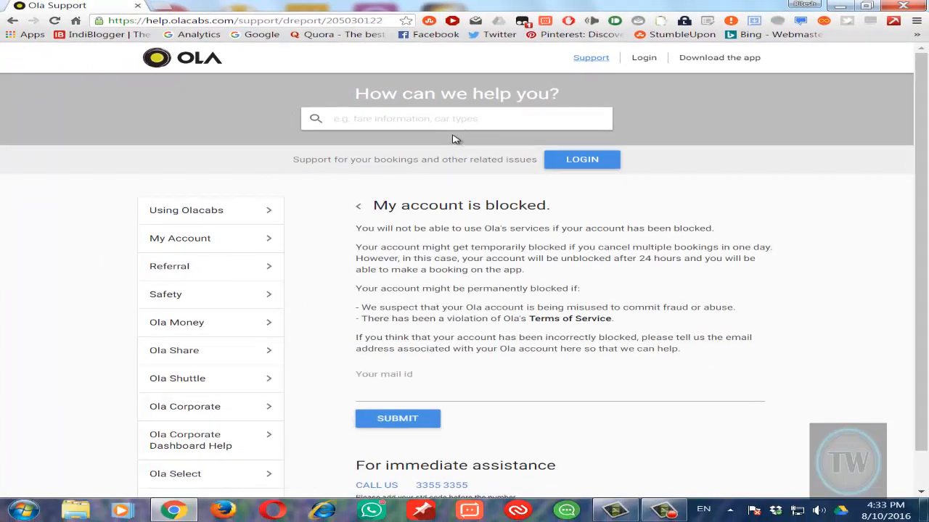
scroll("down", 3)
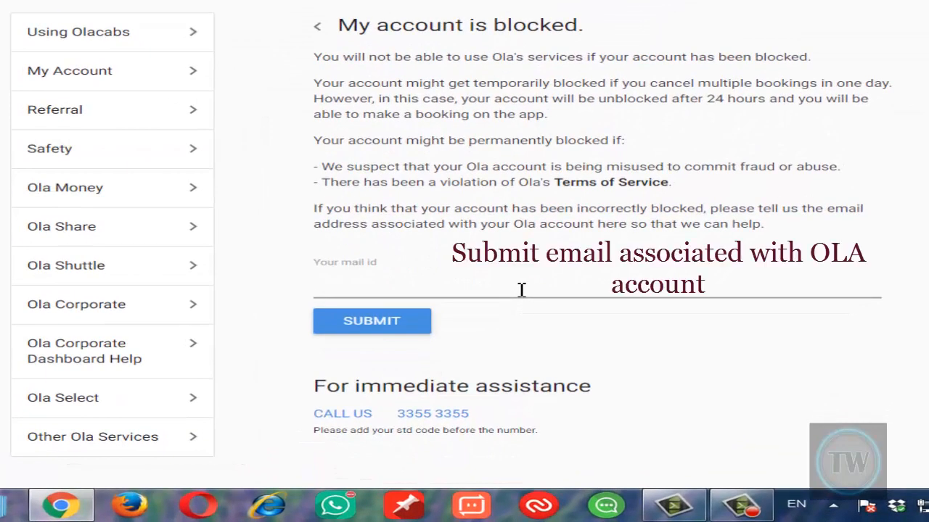
type("xyz")
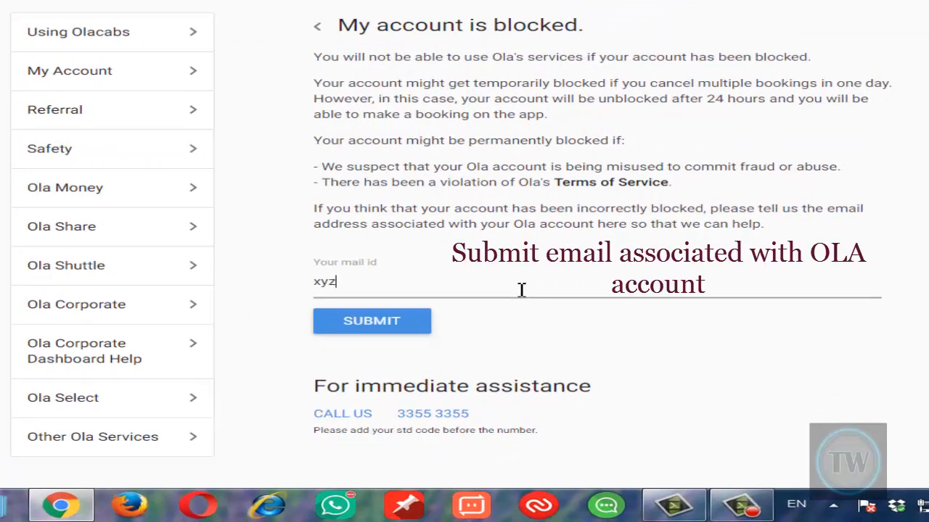
type("@xyz.com")
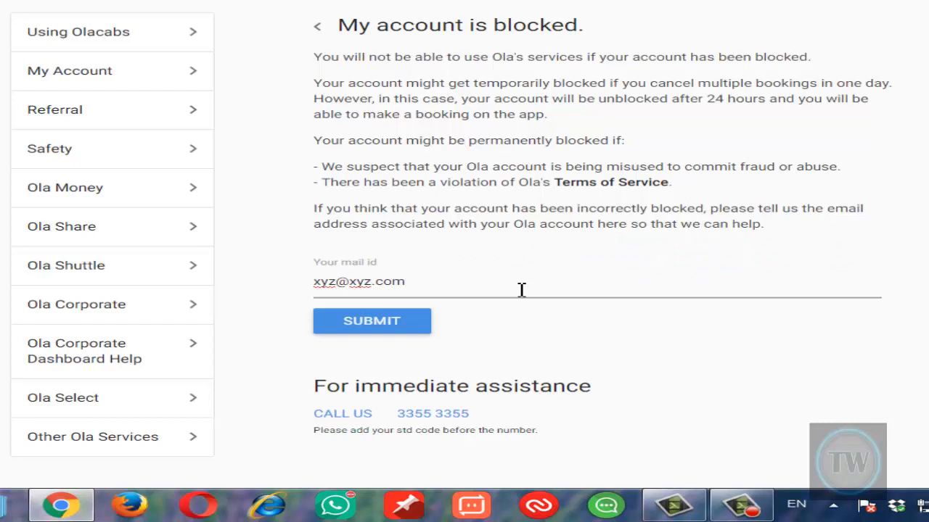
mouse_move(380, 328)
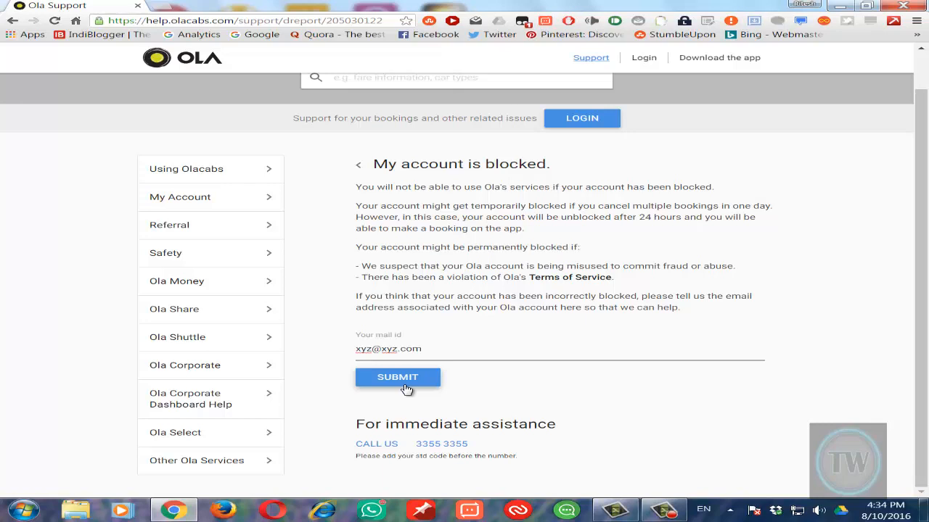
left_click(420, 348)
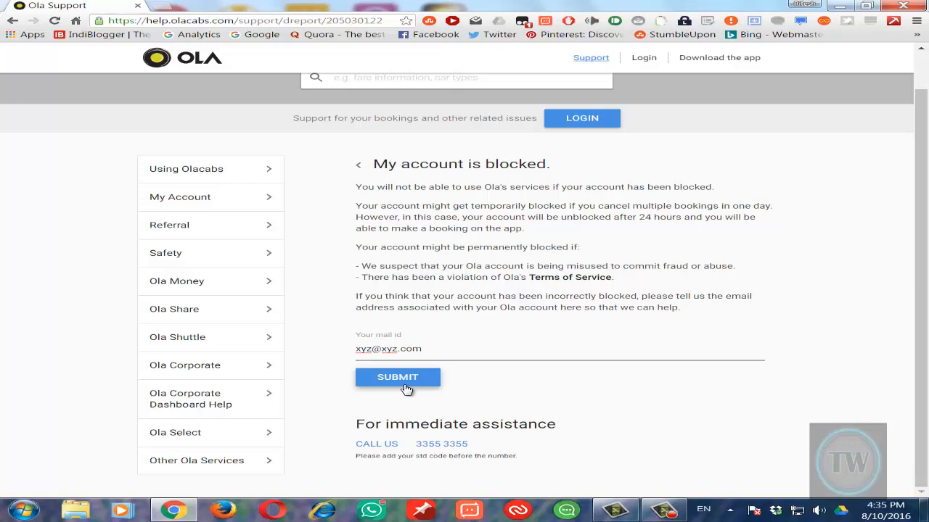
left_click(388, 348)
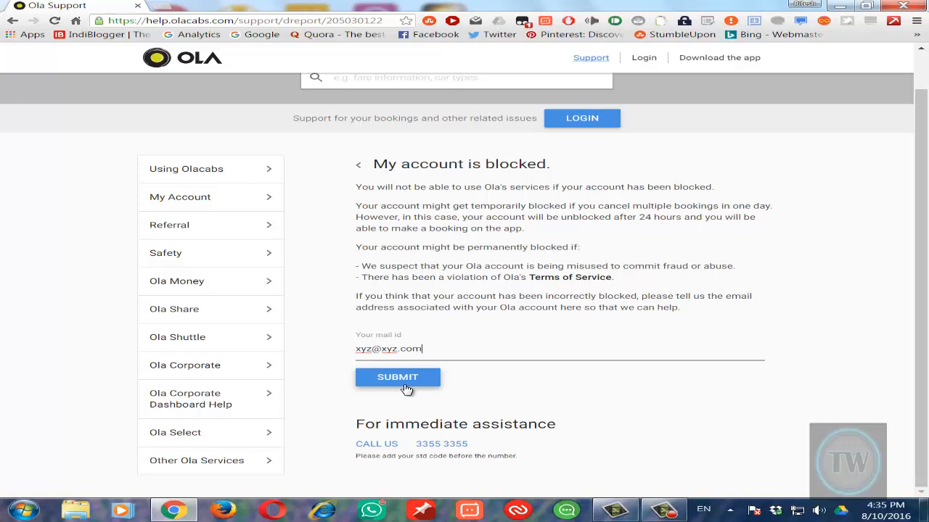